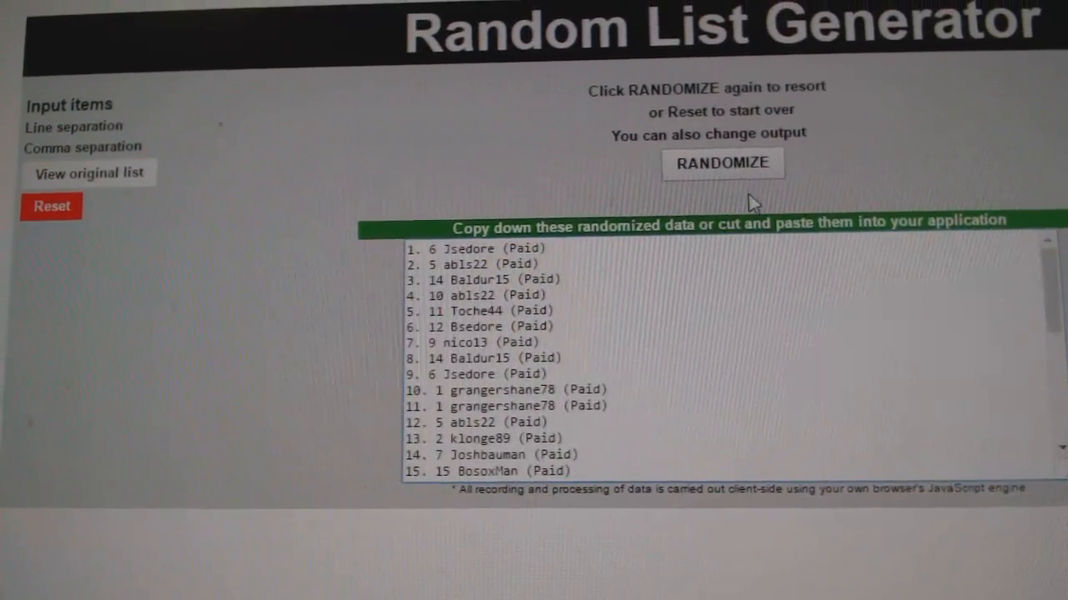
Reset the generator so the team cities can be shuffled in place of the names
{"action": "left_click", "coordinate": [722, 163]}
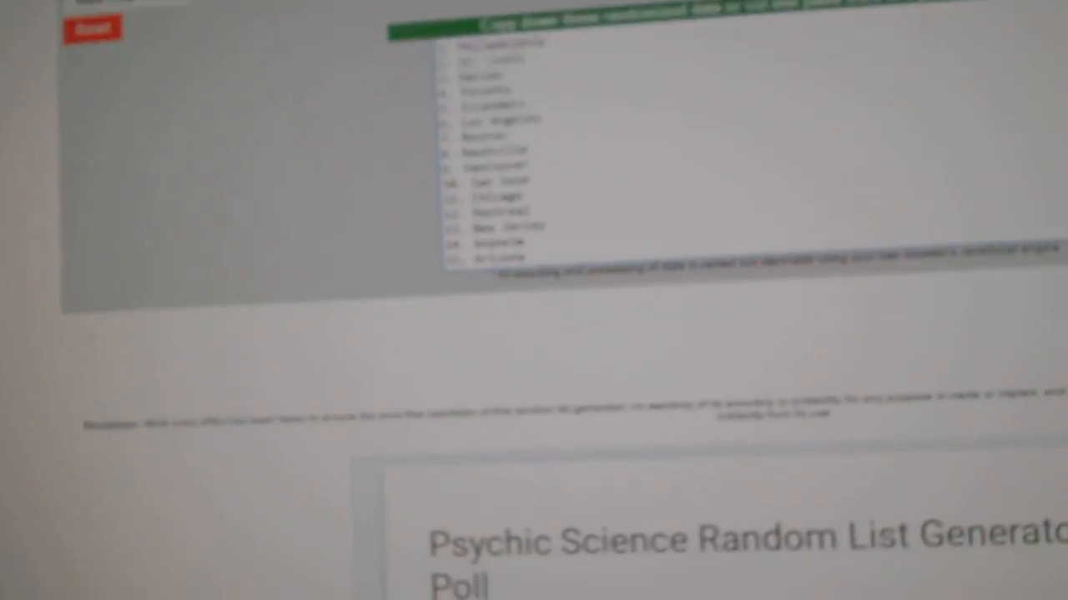
{"action": "left_click", "coordinate": [714, 52]}
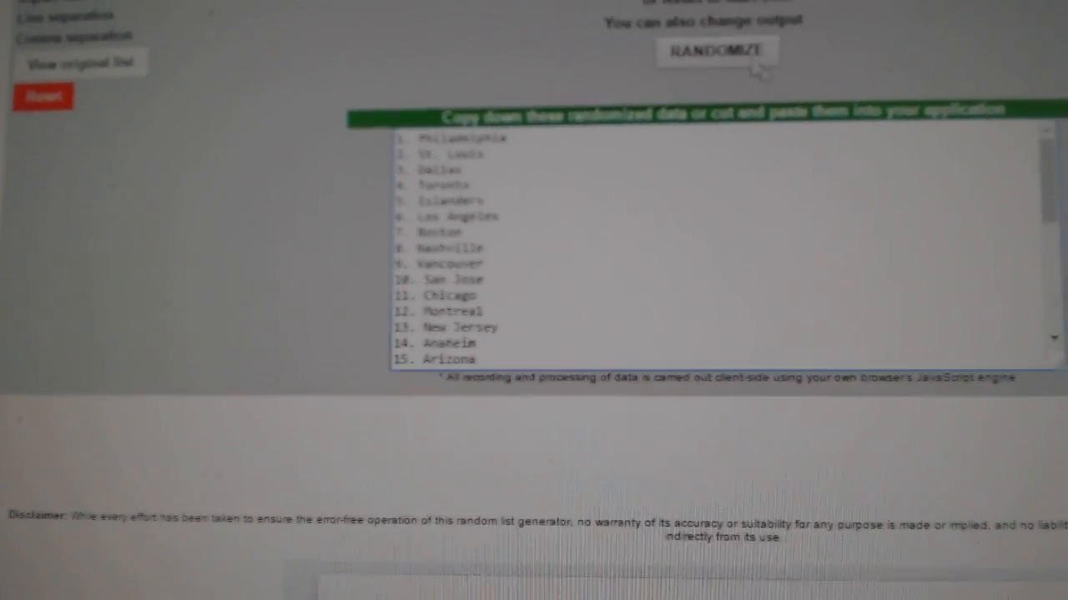
{"action": "left_click", "coordinate": [716, 52]}
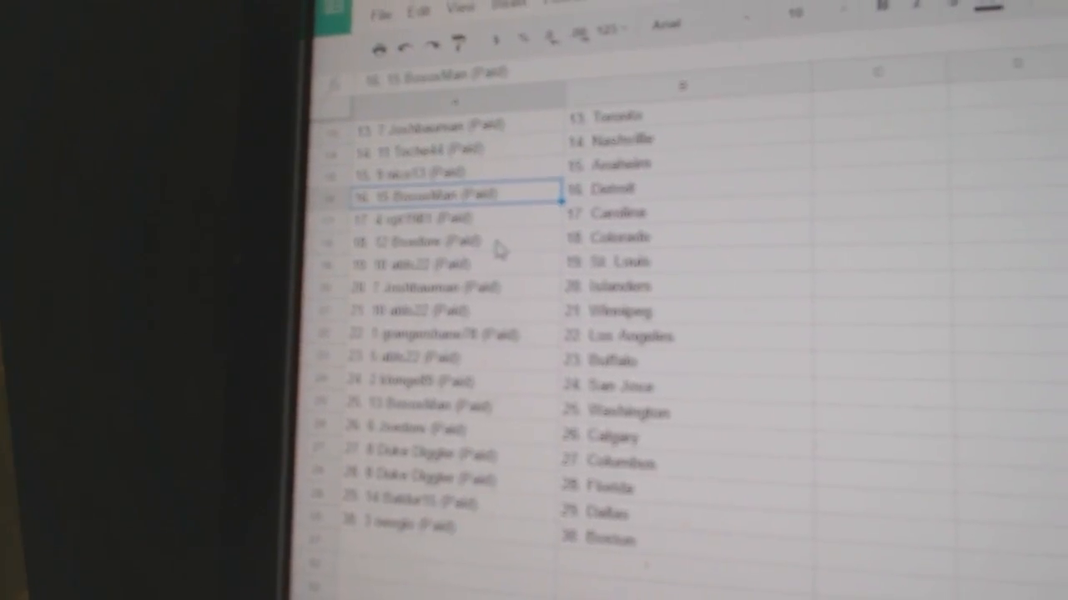
Check the pasted rows so each of the 30 names sits beside a team city
{"action": "left_click", "coordinate": [442, 240]}
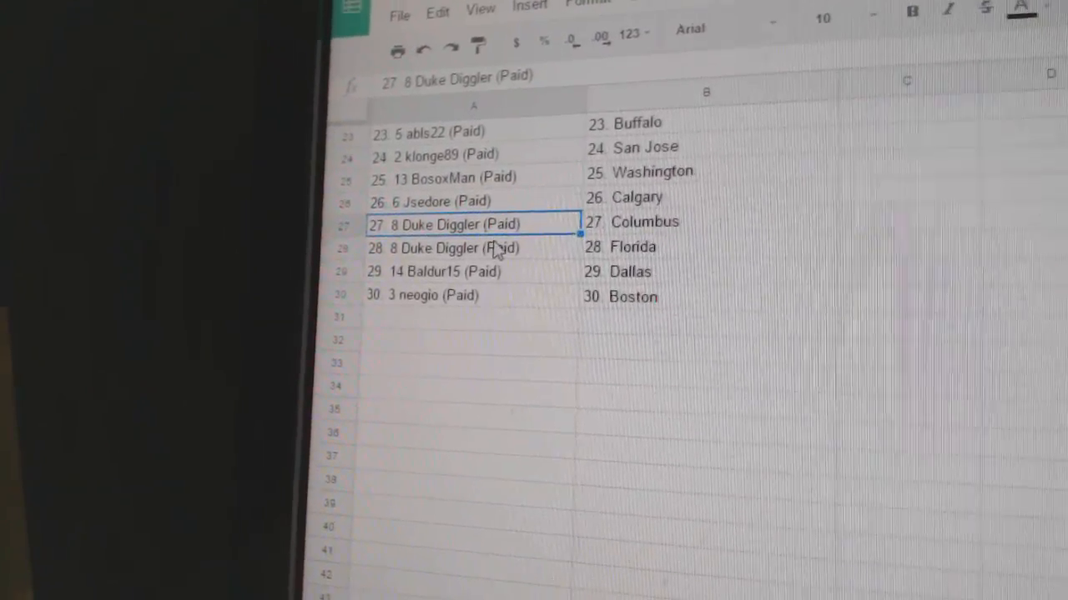
{"action": "left_click", "coordinate": [442, 258]}
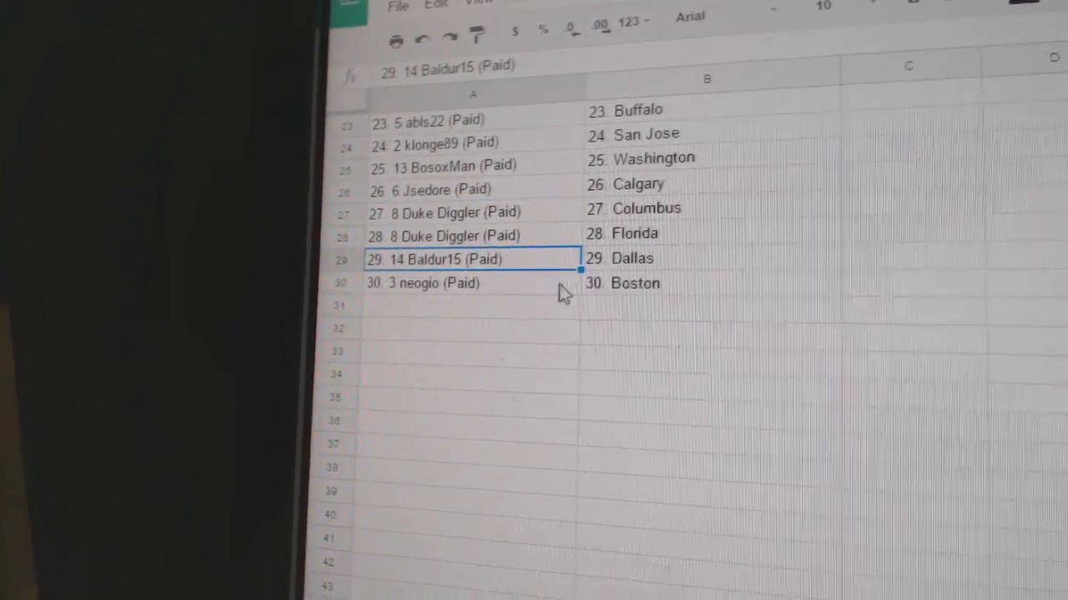